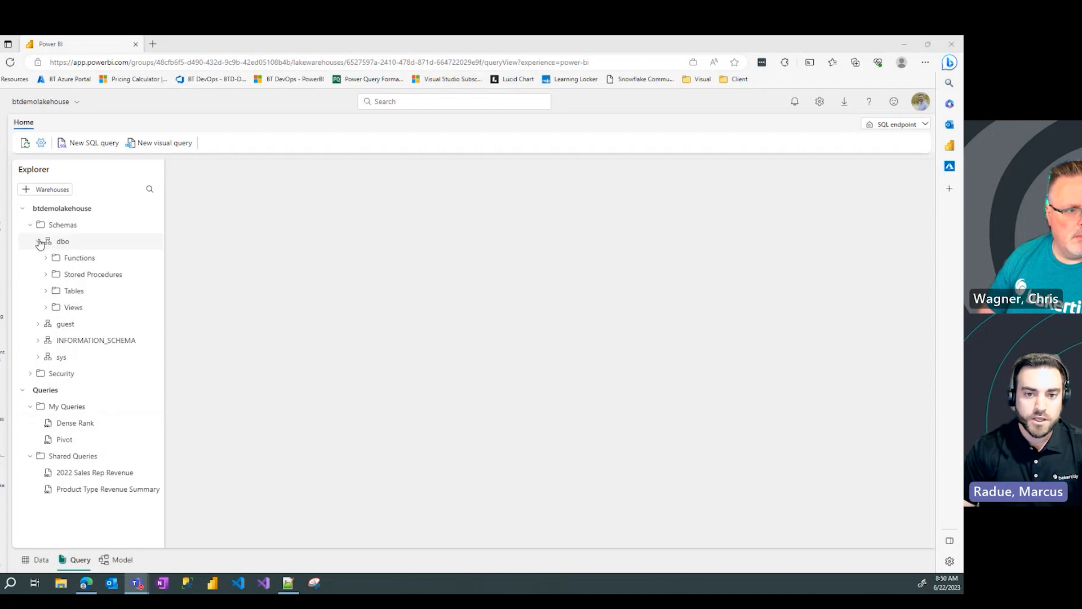
# Step: Collapse the dbo schema node in the Explorer pane
pyautogui.click(39, 242)
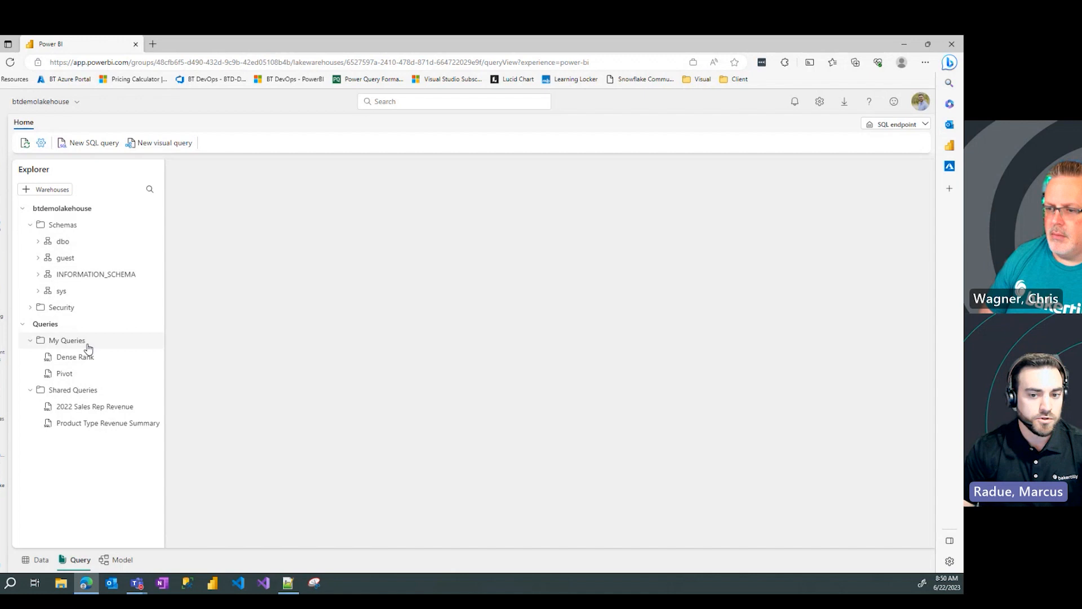
pyautogui.moveTo(126, 345)
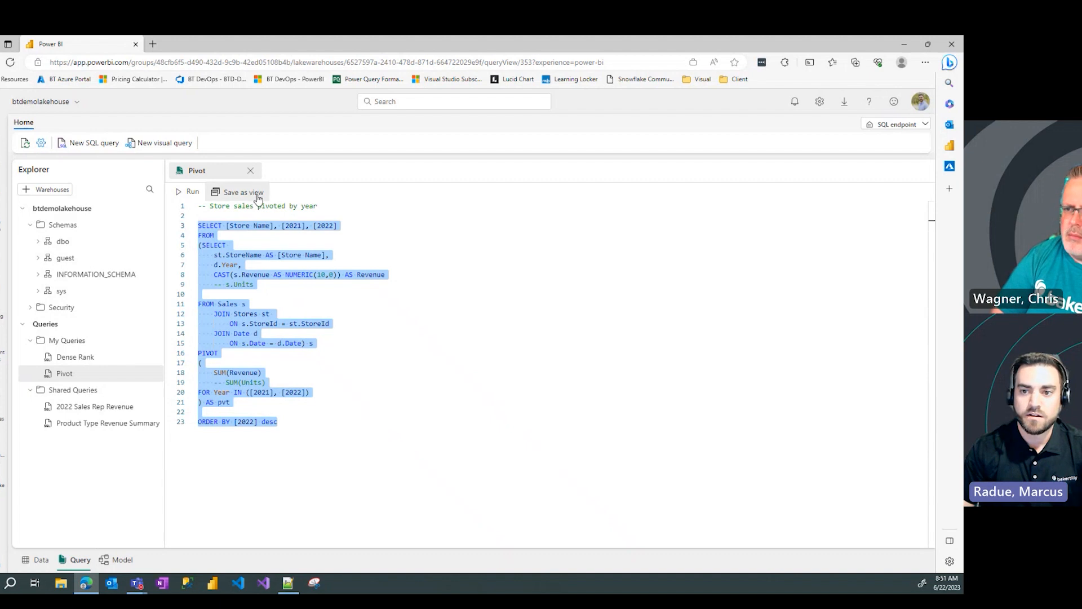
pyautogui.moveTo(243, 192)
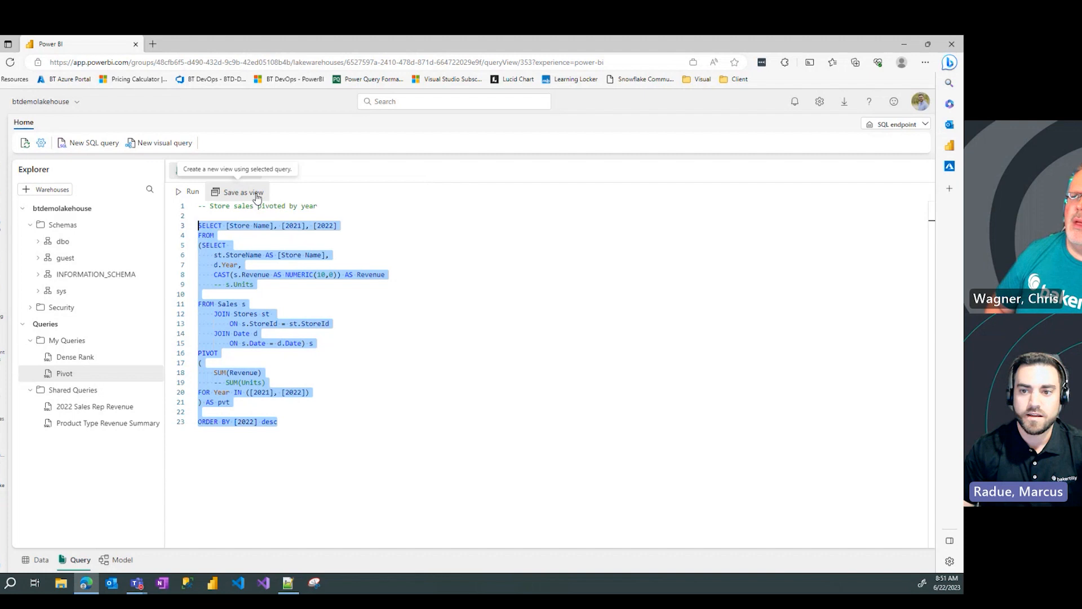
# Step: Attempt to save the Pivot query as view StoreSales, hitting the ORDER BY error
pyautogui.click(241, 192)
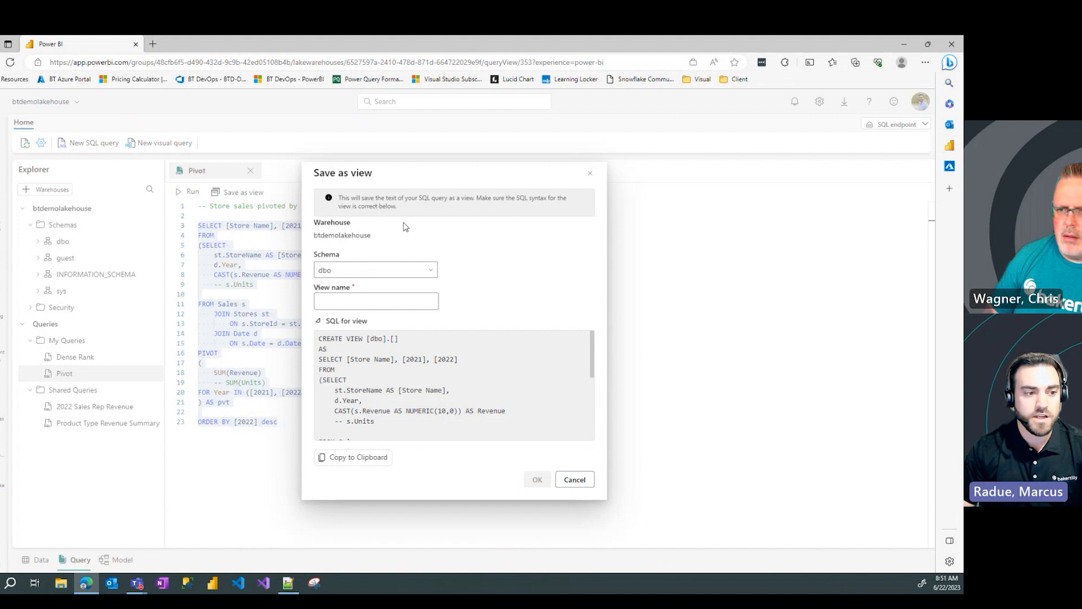
pyautogui.click(375, 301)
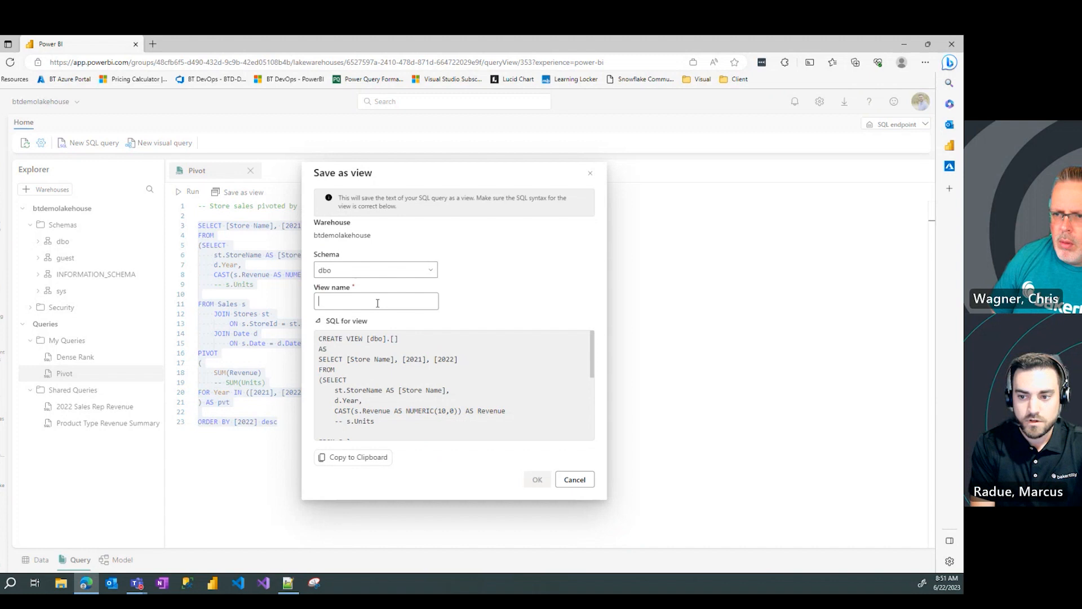
pyautogui.write('Store Sal')
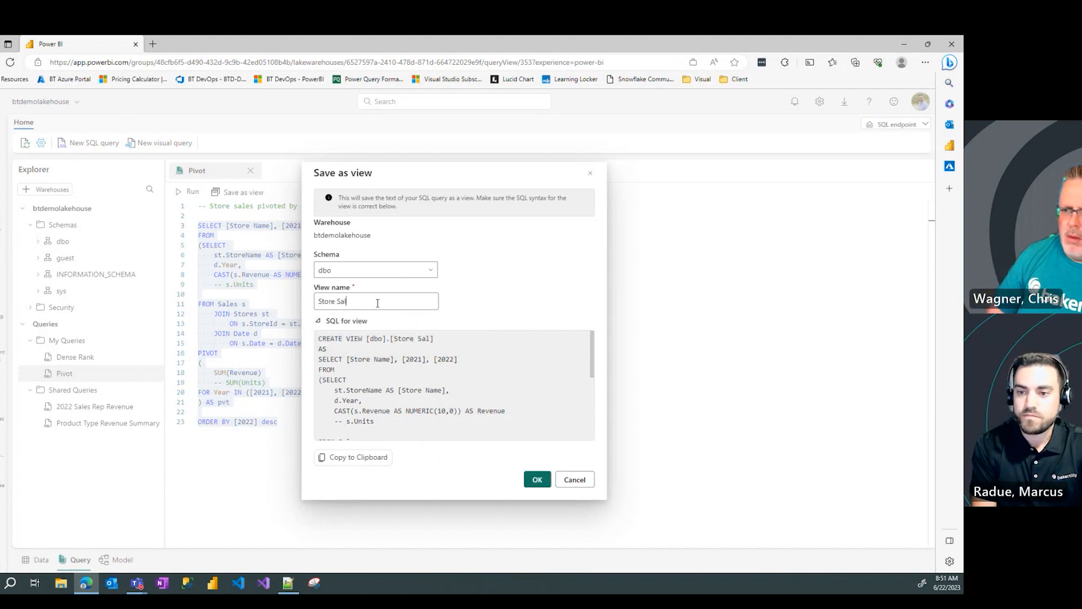
pyautogui.press('Backspace')
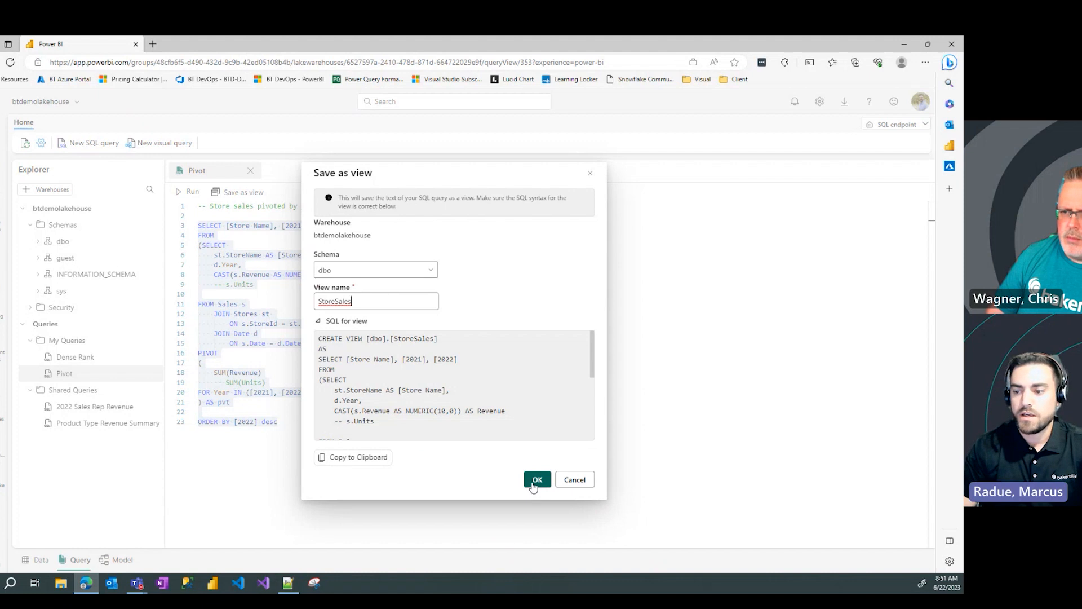
pyautogui.click(537, 479)
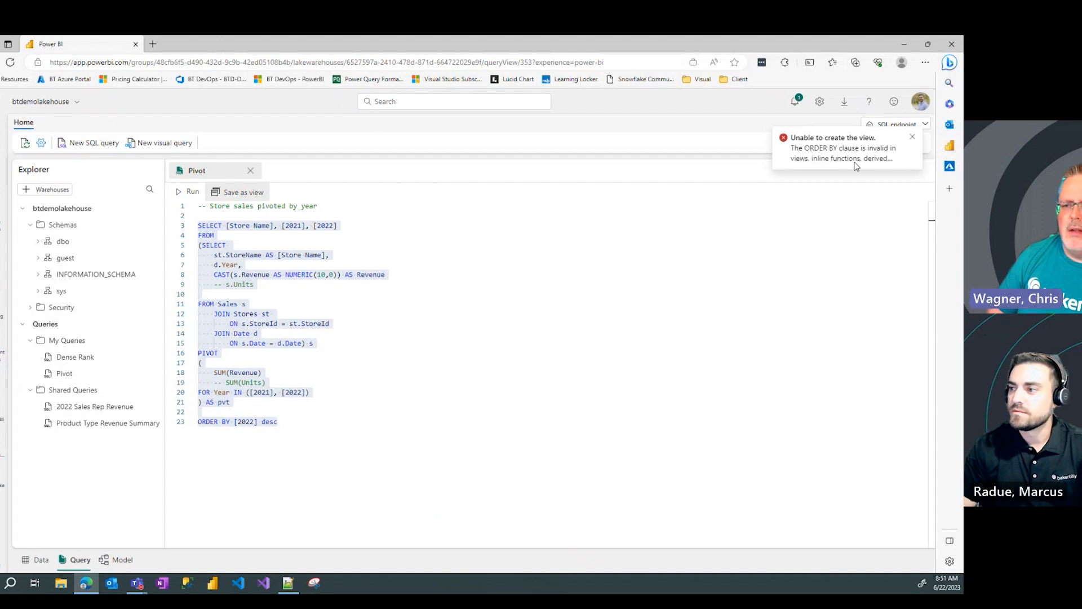
# Step: Select the ORDER BY [2022] desc line at the end of the query for deletion
pyautogui.click(287, 422)
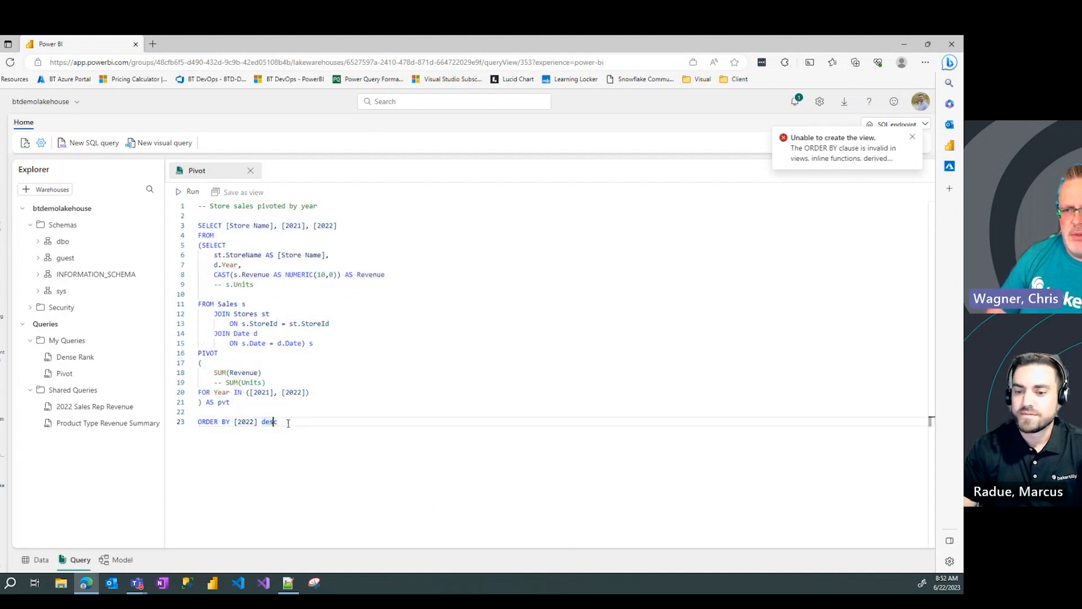
pyautogui.moveTo(199, 411); pyautogui.dragTo(279, 422)
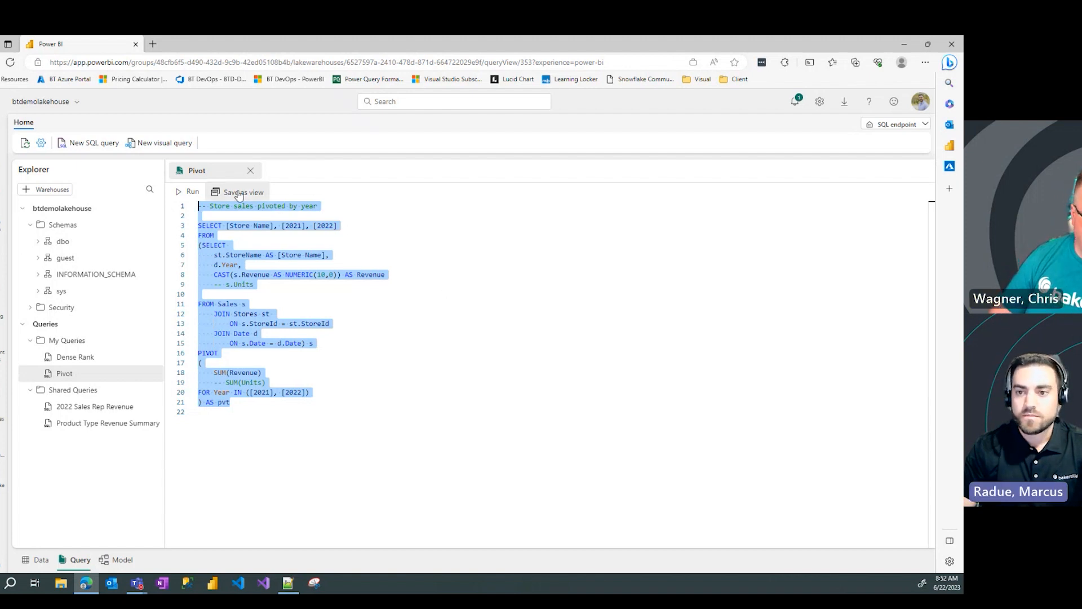
pyautogui.moveTo(245, 192)
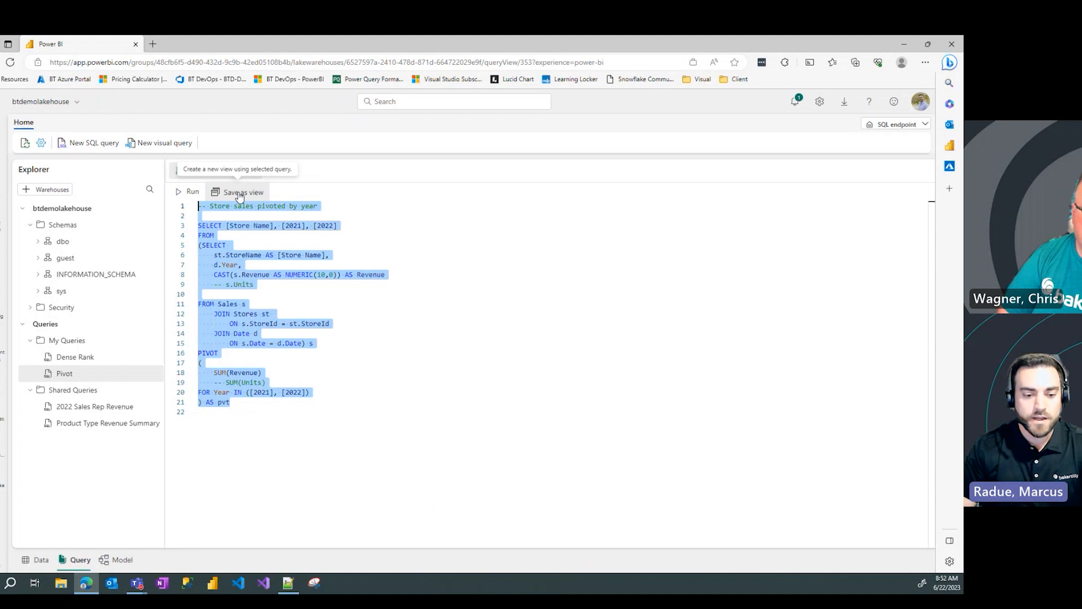
# Step: Save the ORDER BY-free query as the StoreSales view
pyautogui.click(243, 192)
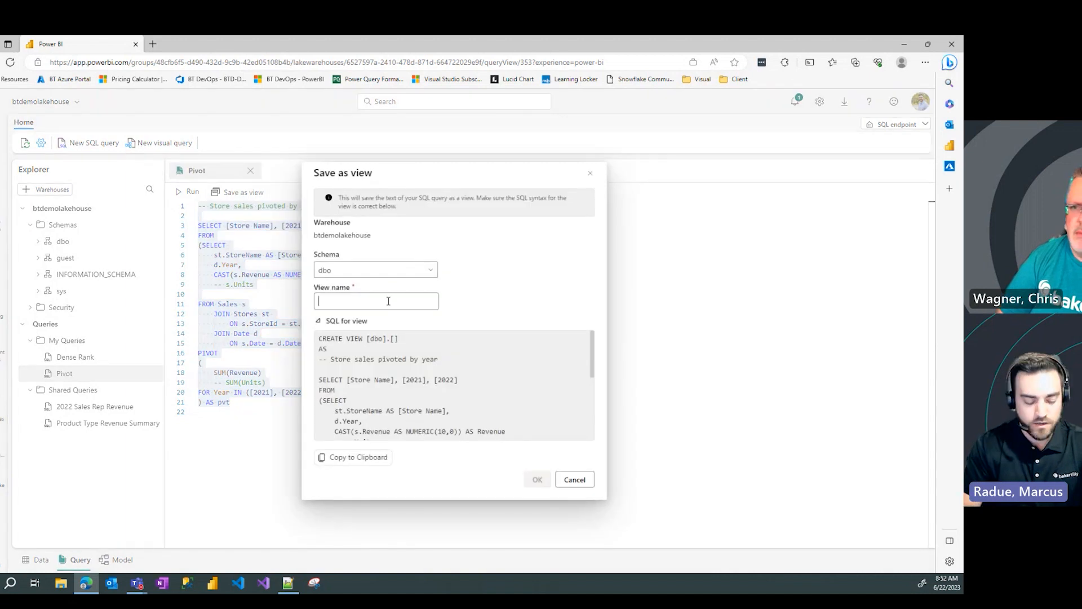
pyautogui.write('StoreSales')
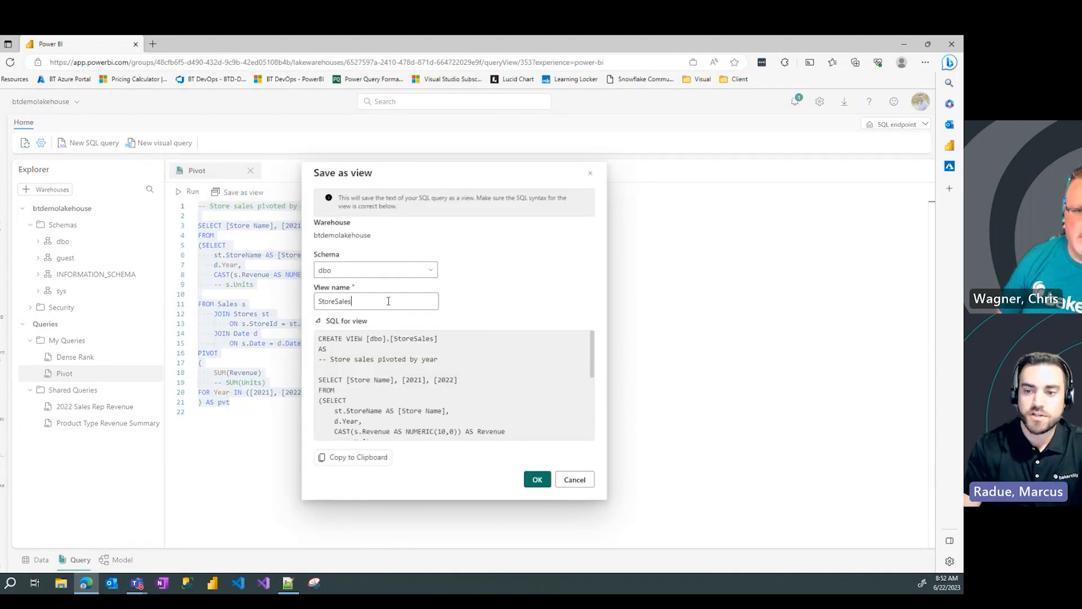
pyautogui.click(537, 479)
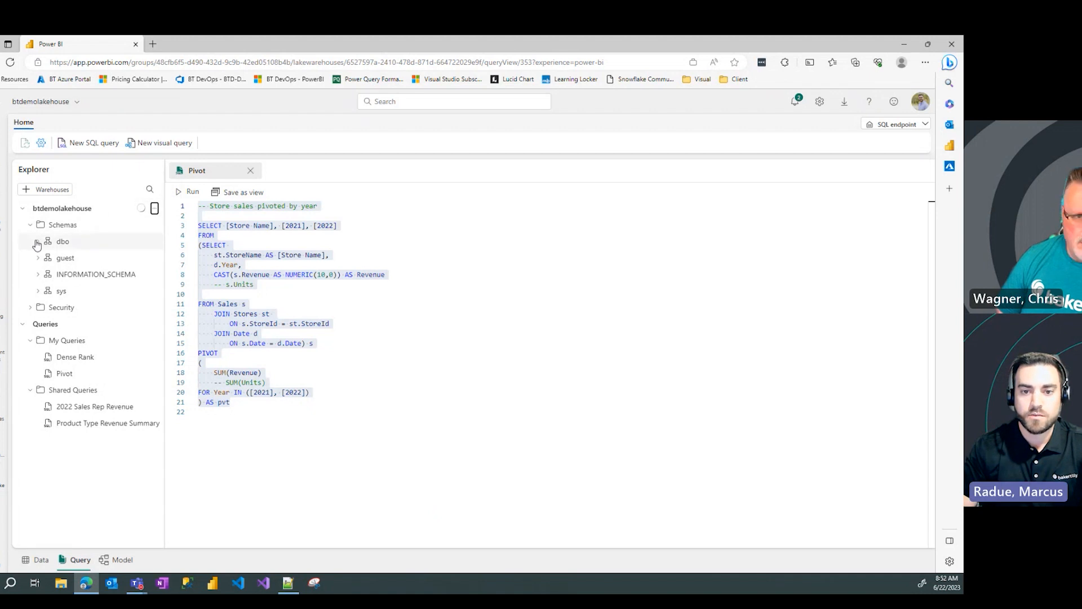
# Step: Expand dbo and show the StoreSales view's 43-row data preview
pyautogui.click(37, 245)
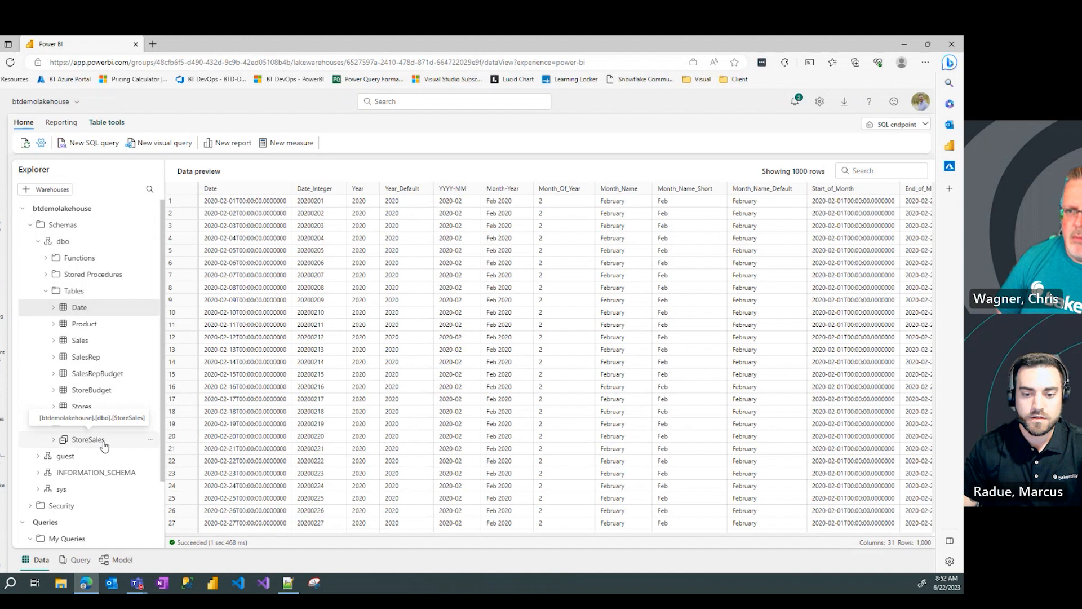
pyautogui.click(88, 439)
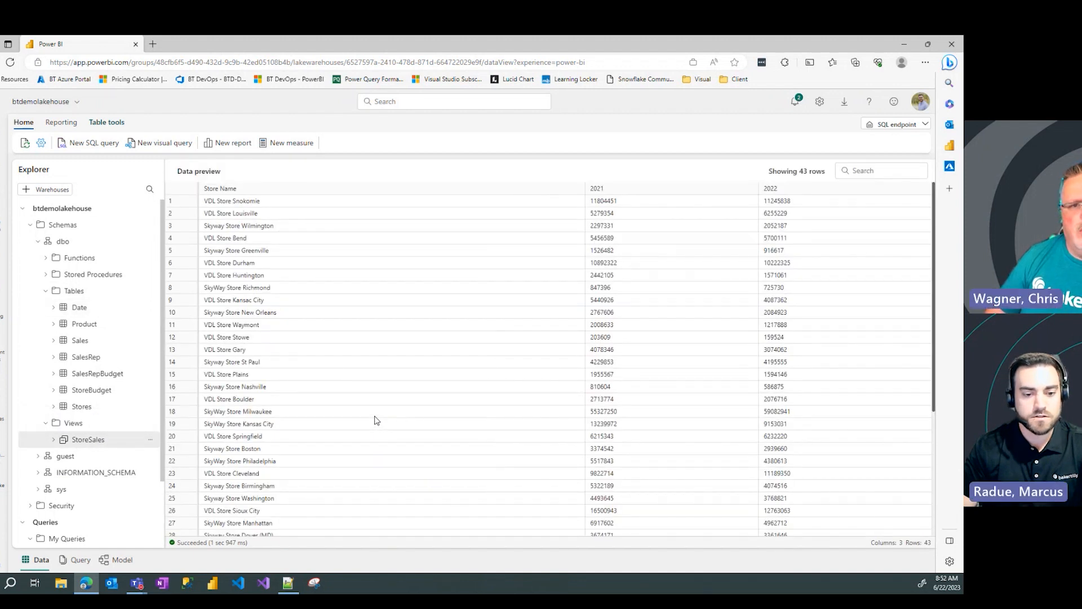
pyautogui.moveTo(820, 342)
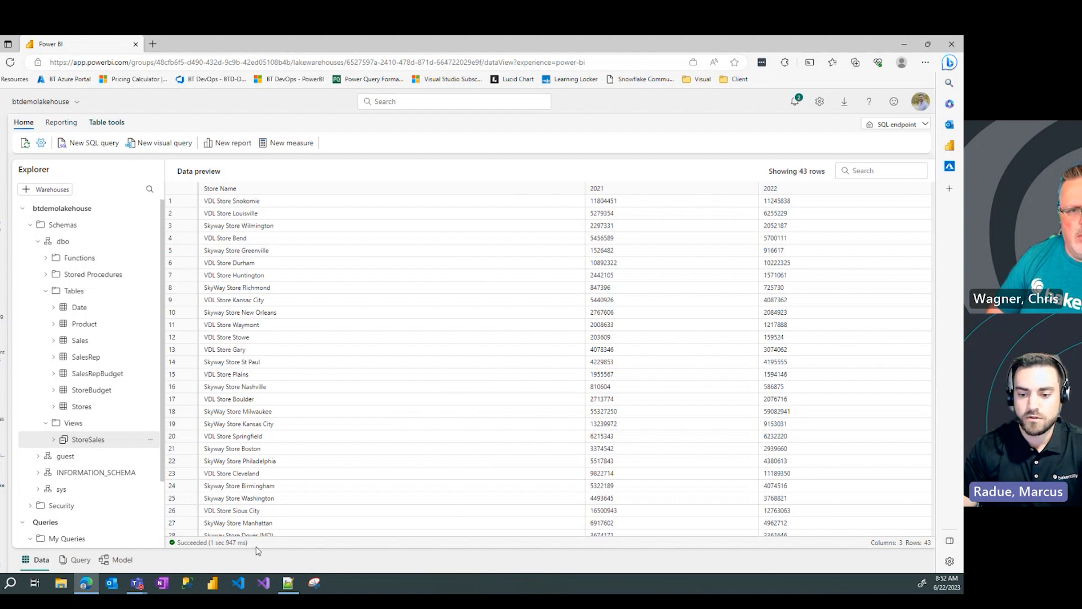
pyautogui.moveTo(391, 528)
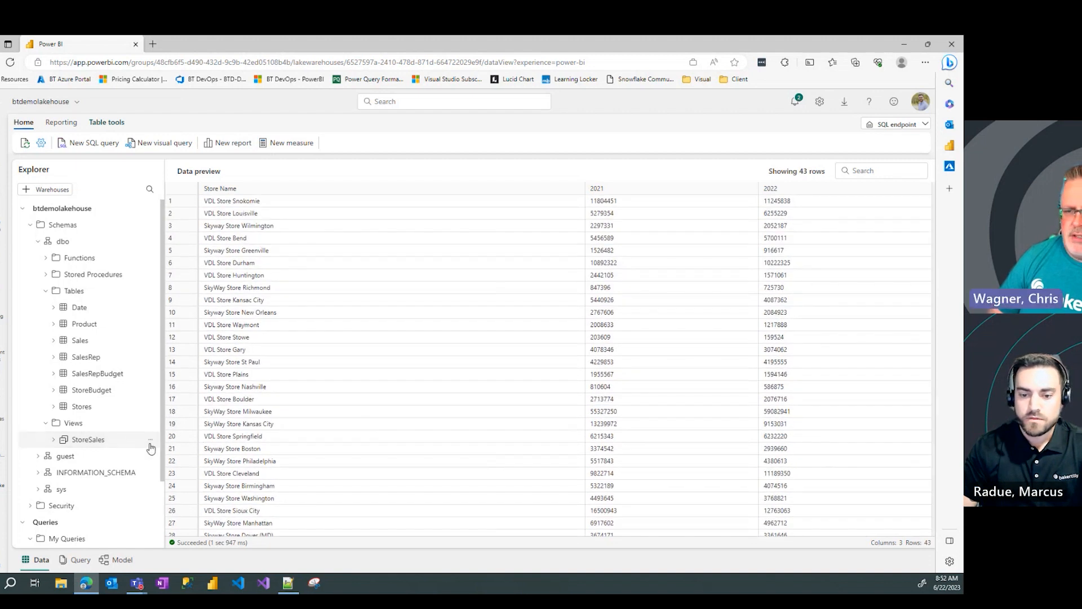
pyautogui.moveTo(149, 439)
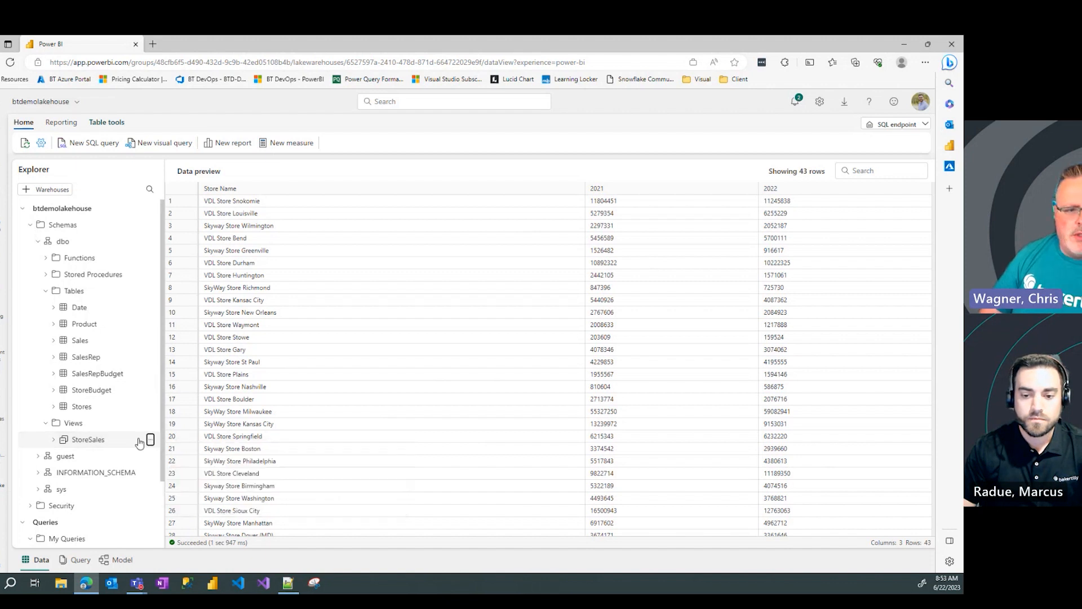
pyautogui.moveTo(88, 439)
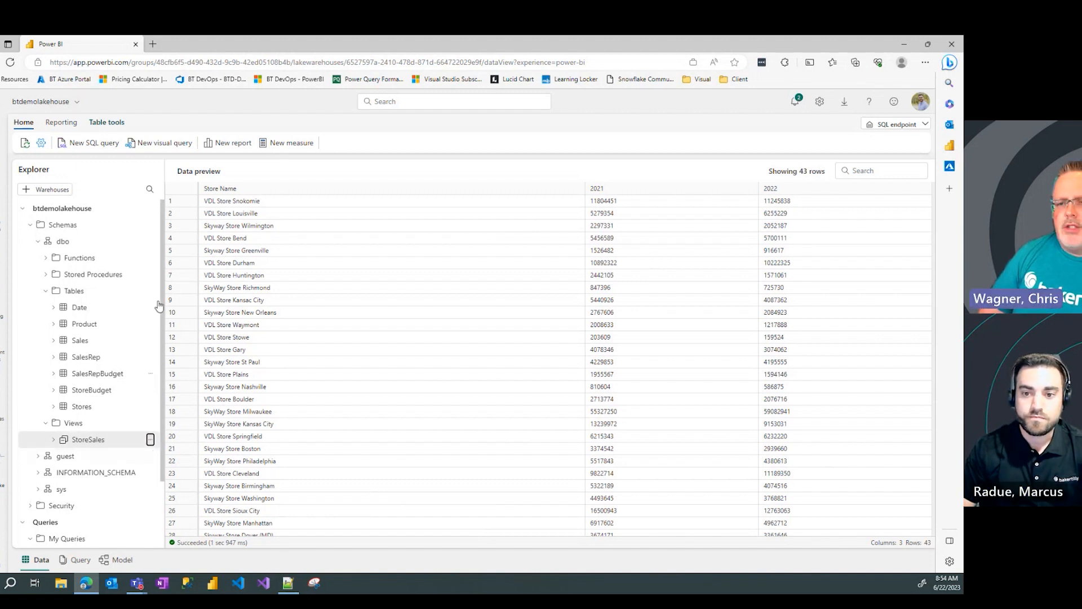
pyautogui.moveTo(275, 225)
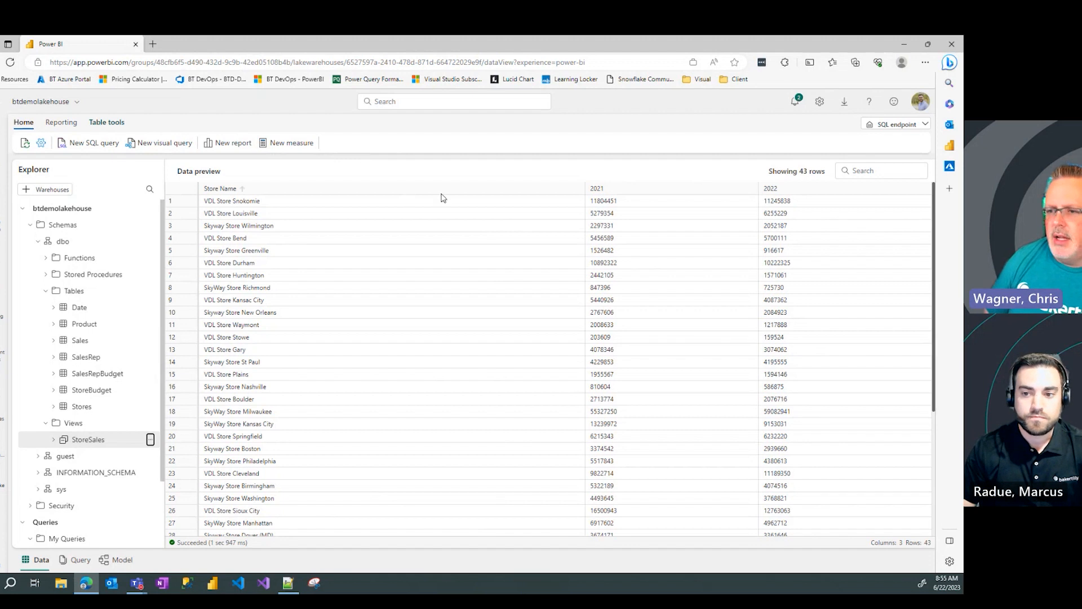
pyautogui.moveTo(454, 162)
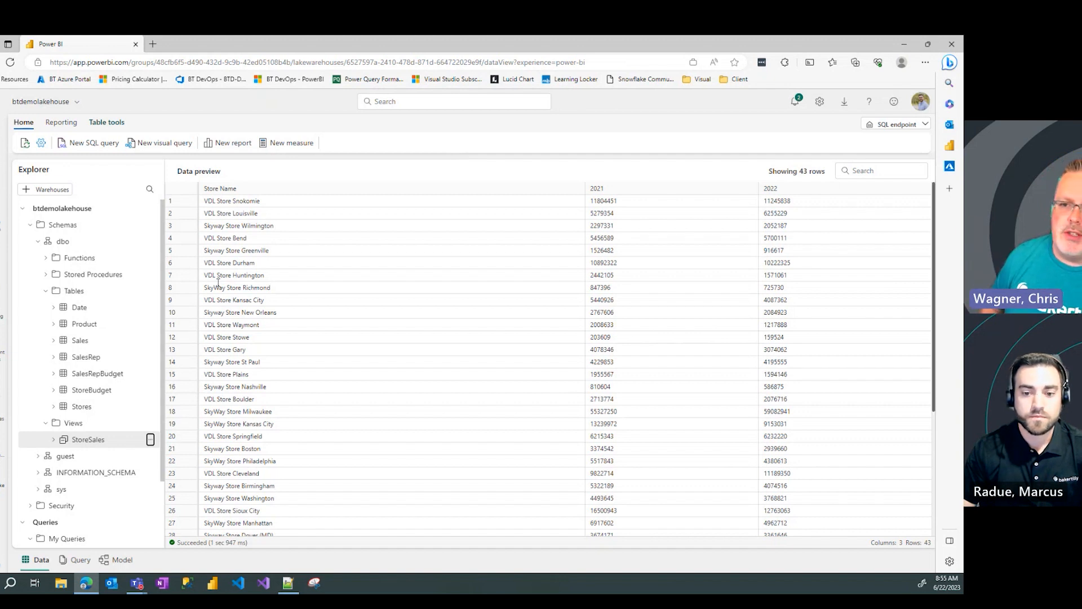
pyautogui.moveTo(150, 440)
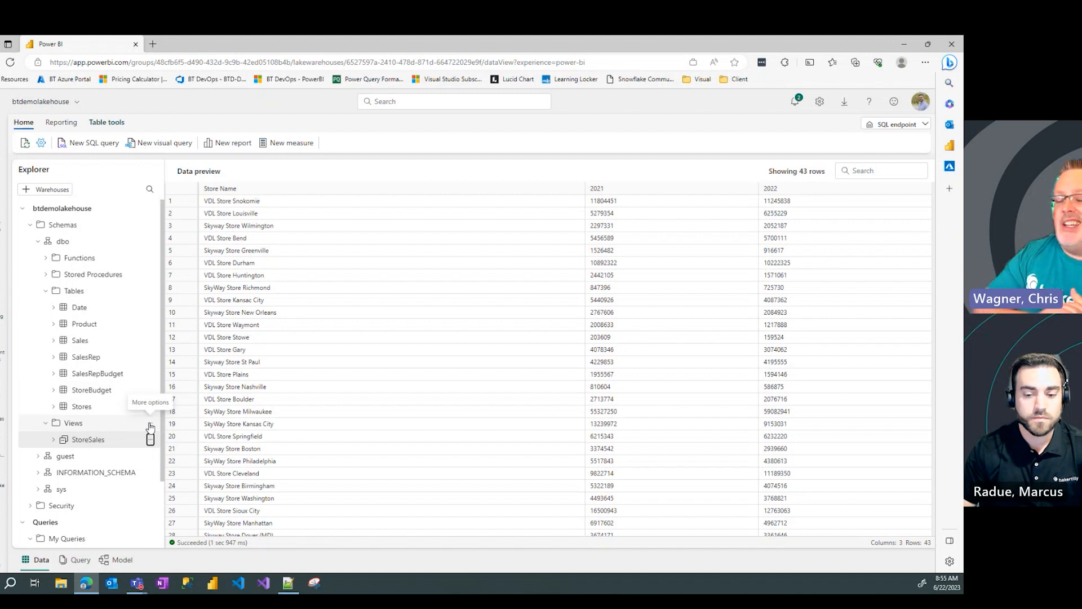
pyautogui.moveTo(150, 441)
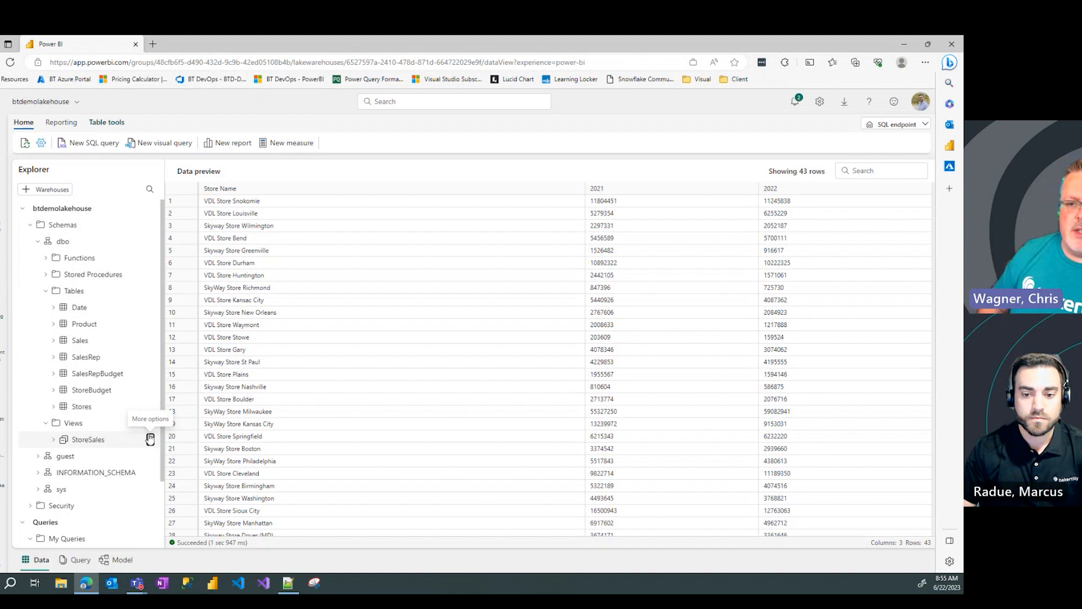
# Step: Show the More options menu for the dbo Views folder
pyautogui.click(150, 438)
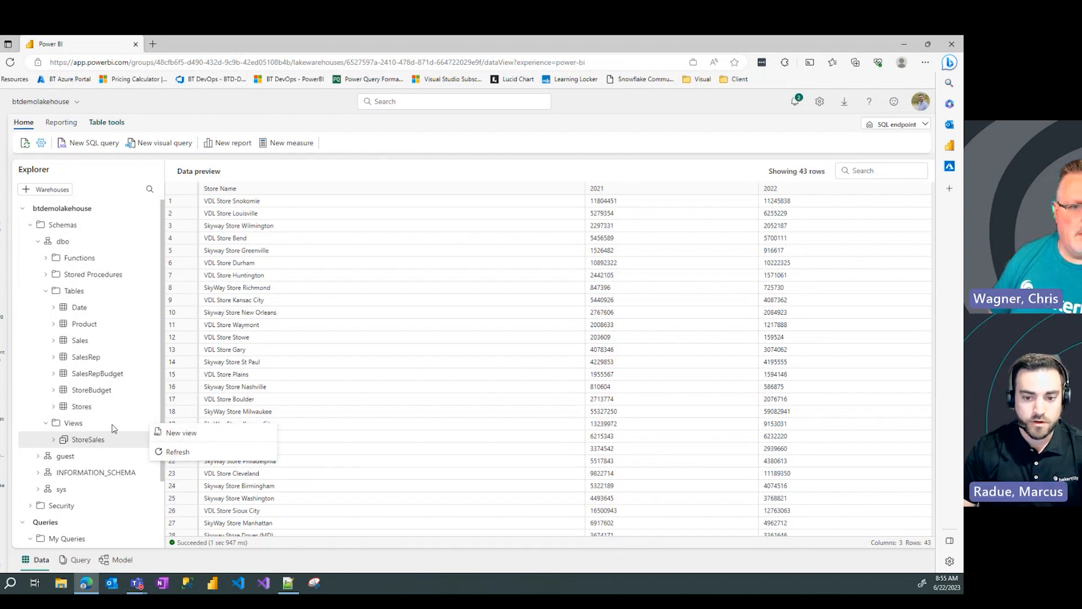
pyautogui.moveTo(180, 433)
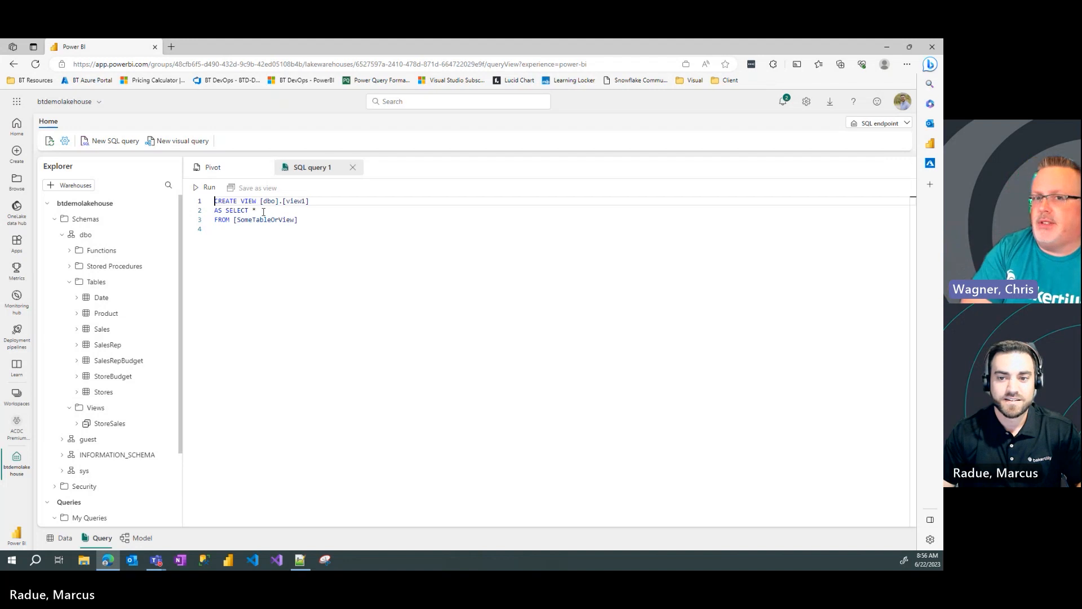
# Step: Replace the template query with the pivot SELECT and delete the placeholder FROM [SomeTableOrView] line
pyautogui.doubleClick(237, 211)
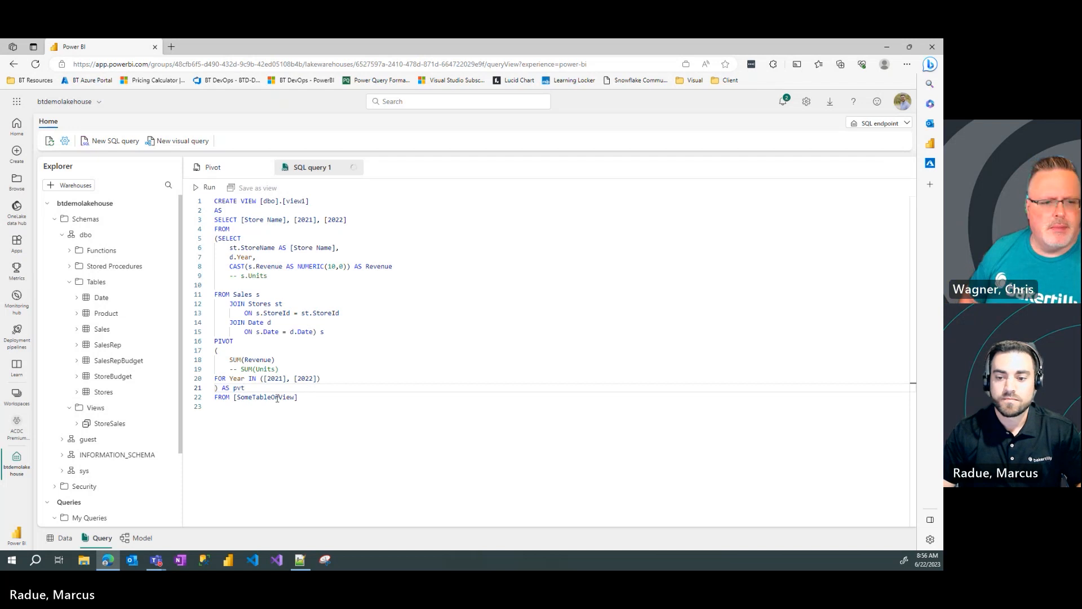
pyautogui.tripleClick(256, 397)
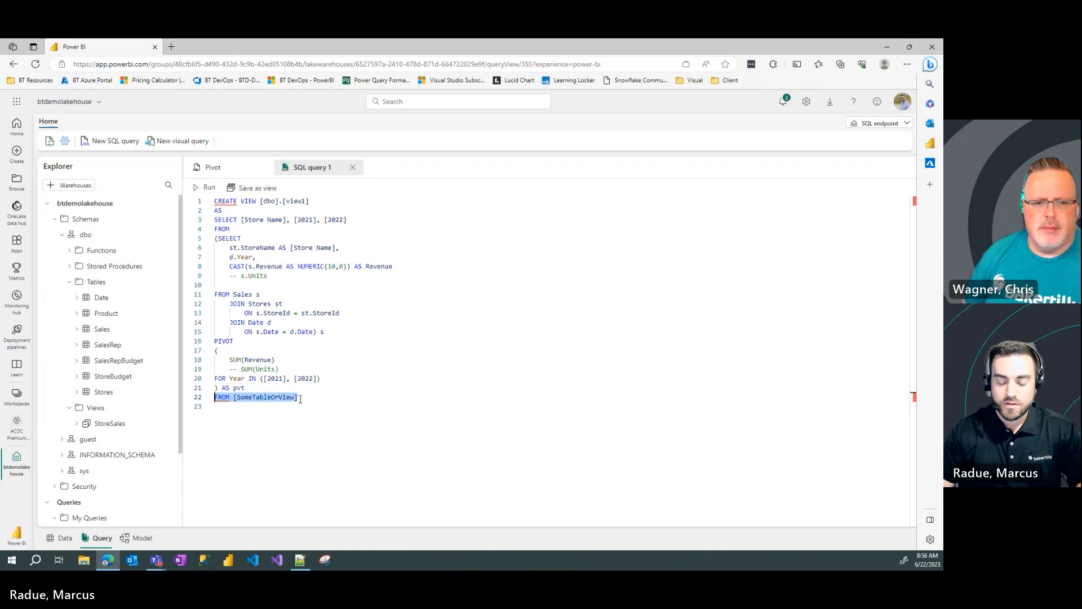
pyautogui.press('Delete')
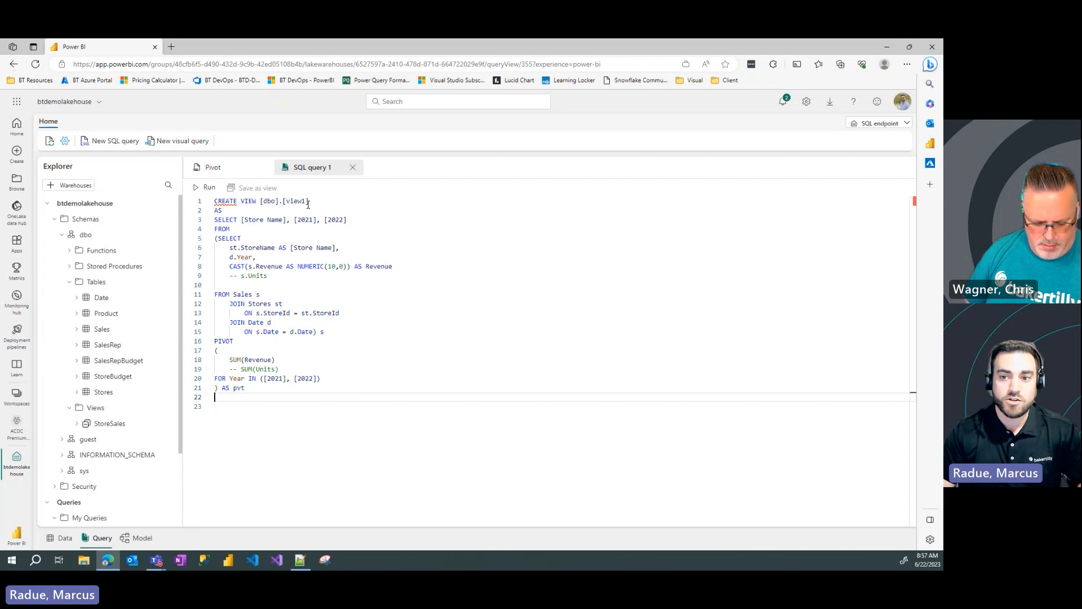
# Step: Rename view1 to StoreSales2 in the CREATE VIEW line and run the script
pyautogui.doubleClick(294, 201)
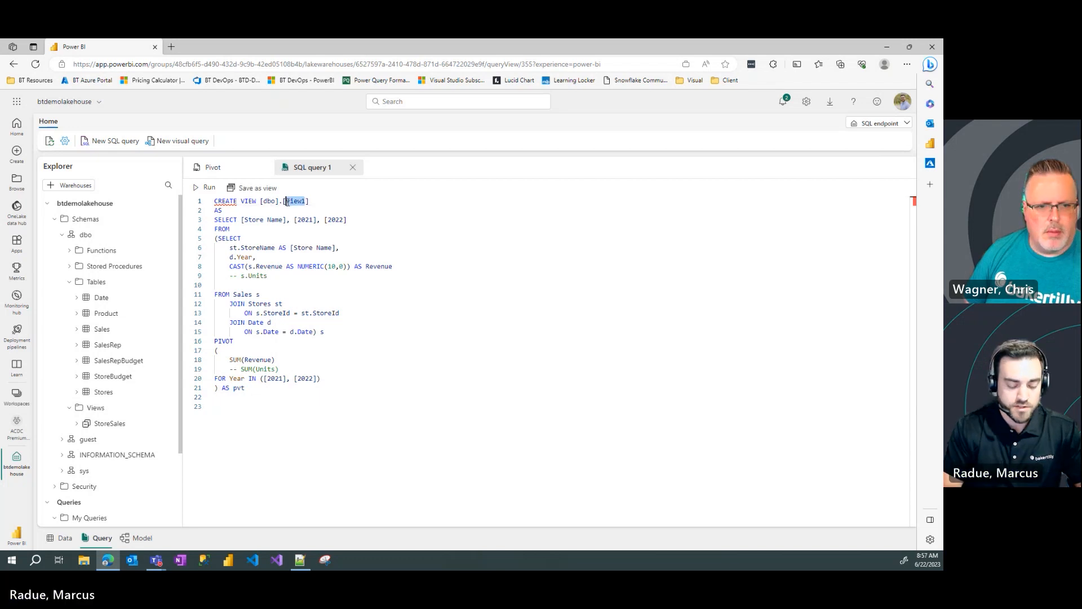
pyautogui.write('Stores')
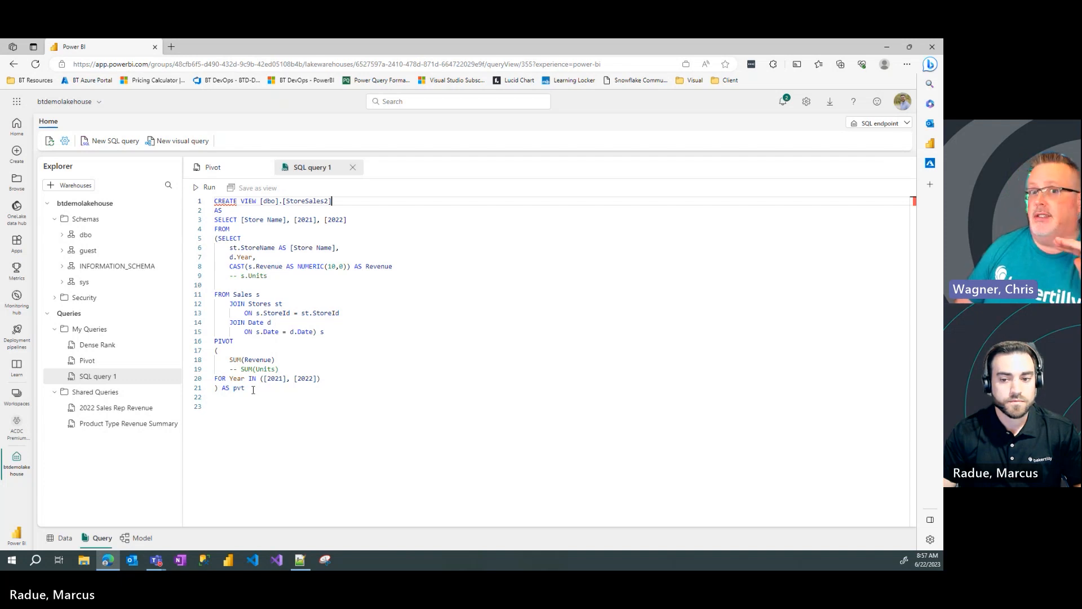
pyautogui.click(209, 188)
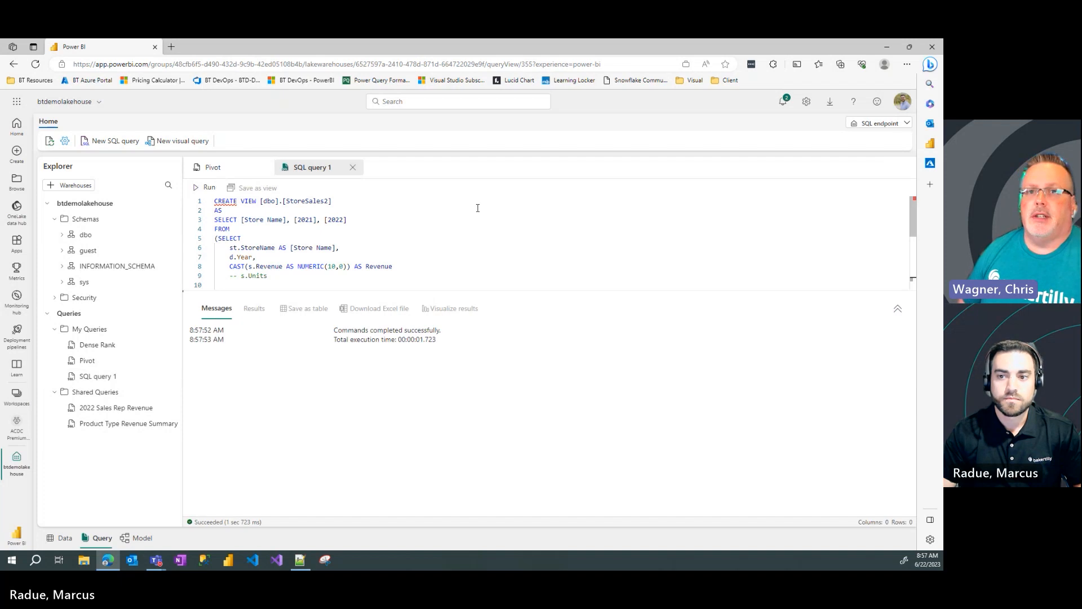
pyautogui.moveTo(353, 167)
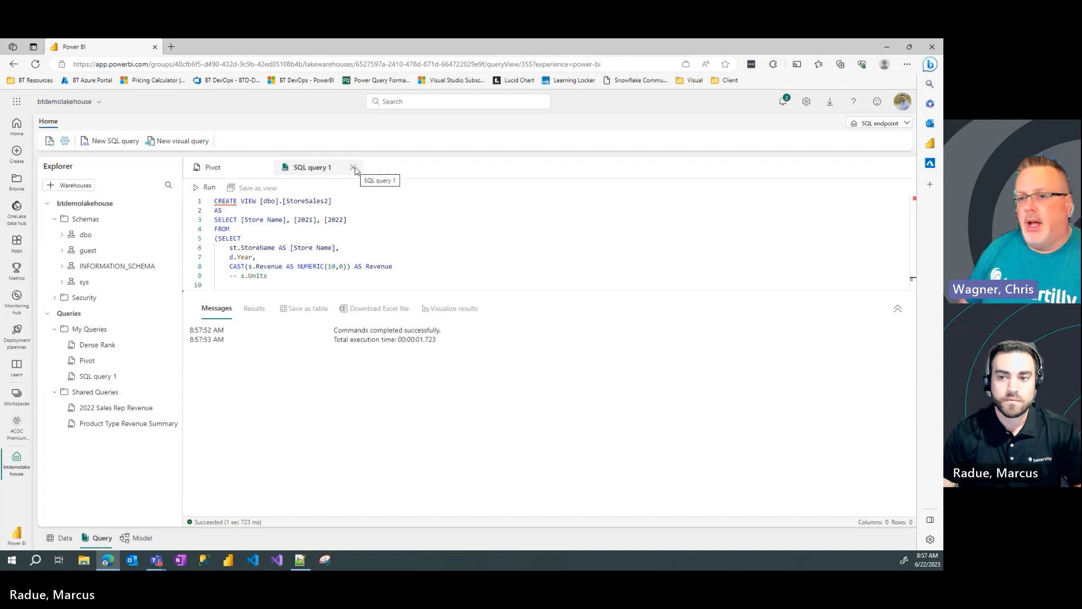
# Step: Close SQL query 1, refresh Views and preview StoreSales2's 43 rows
pyautogui.click(354, 167)
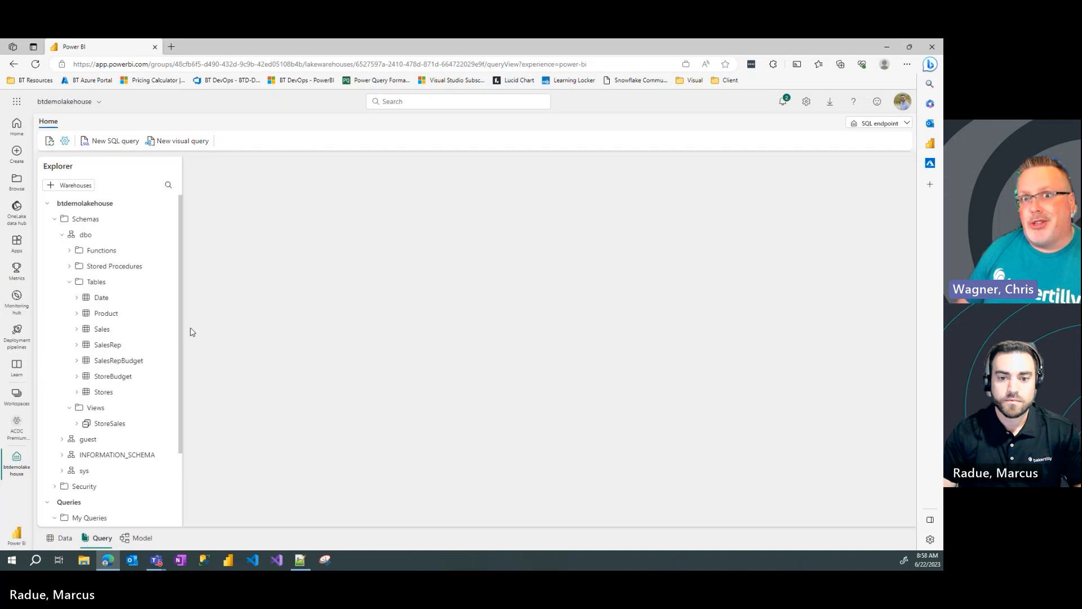
pyautogui.click(69, 282)
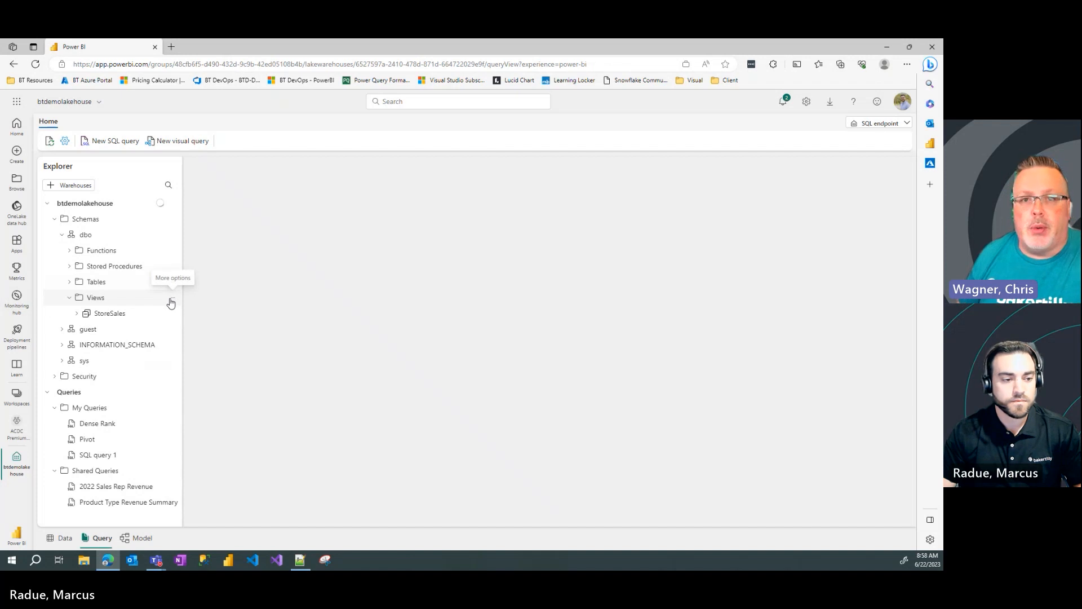
pyautogui.click(110, 312)
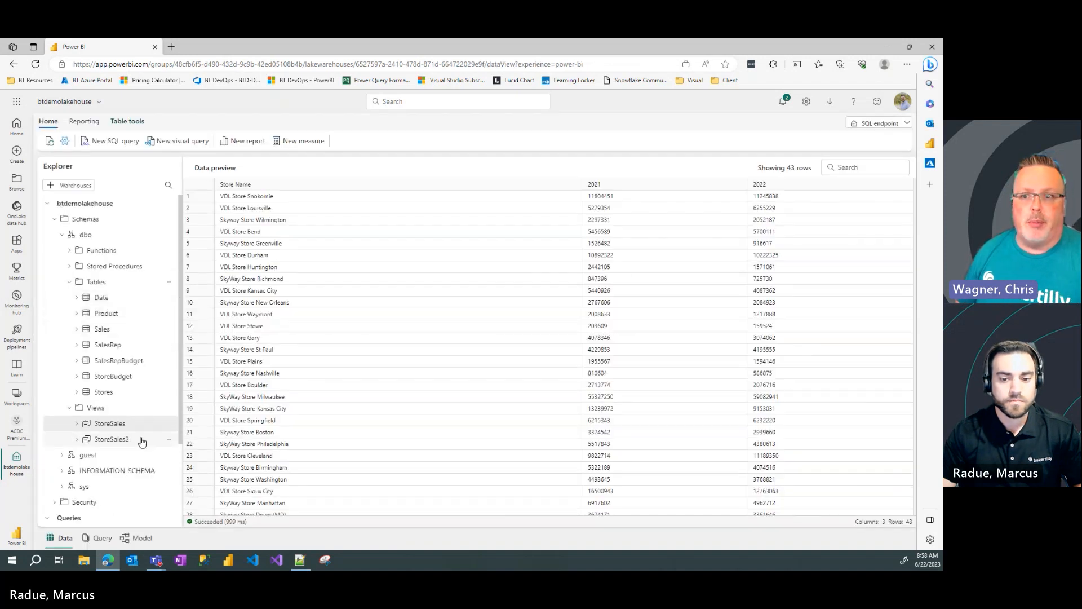